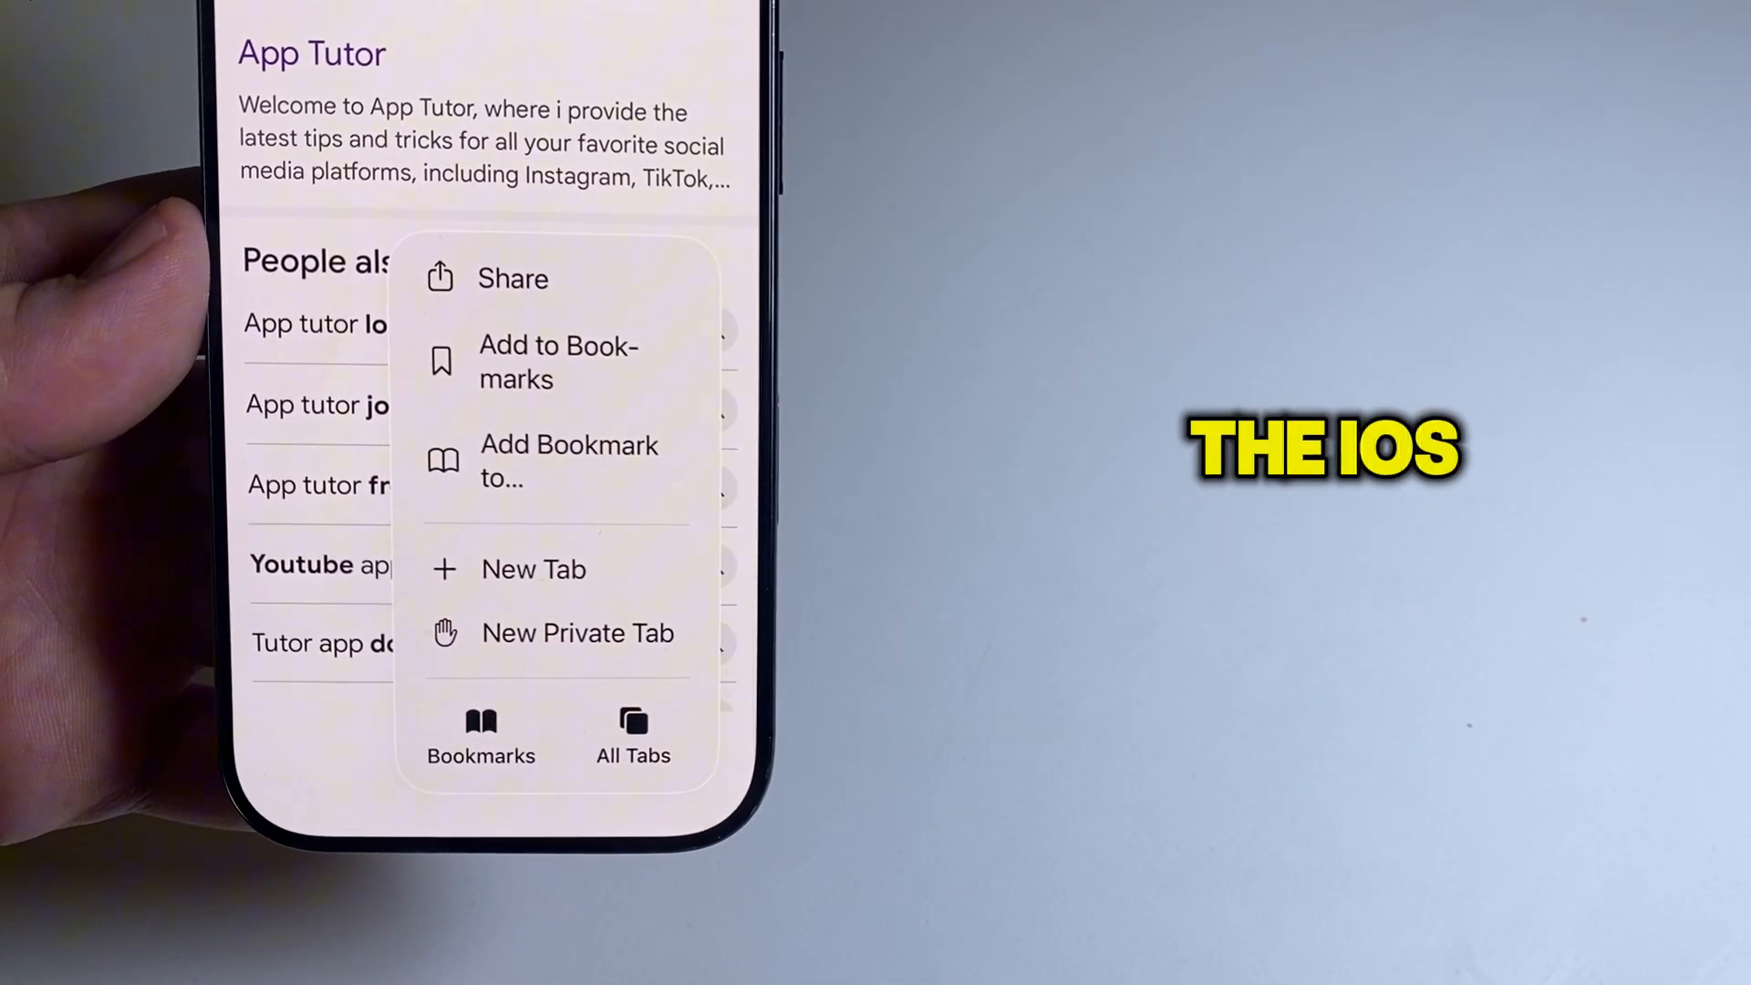
# Dismiss the page options menu to show the 'app tutor' Google results again
pyautogui.click(480, 737)
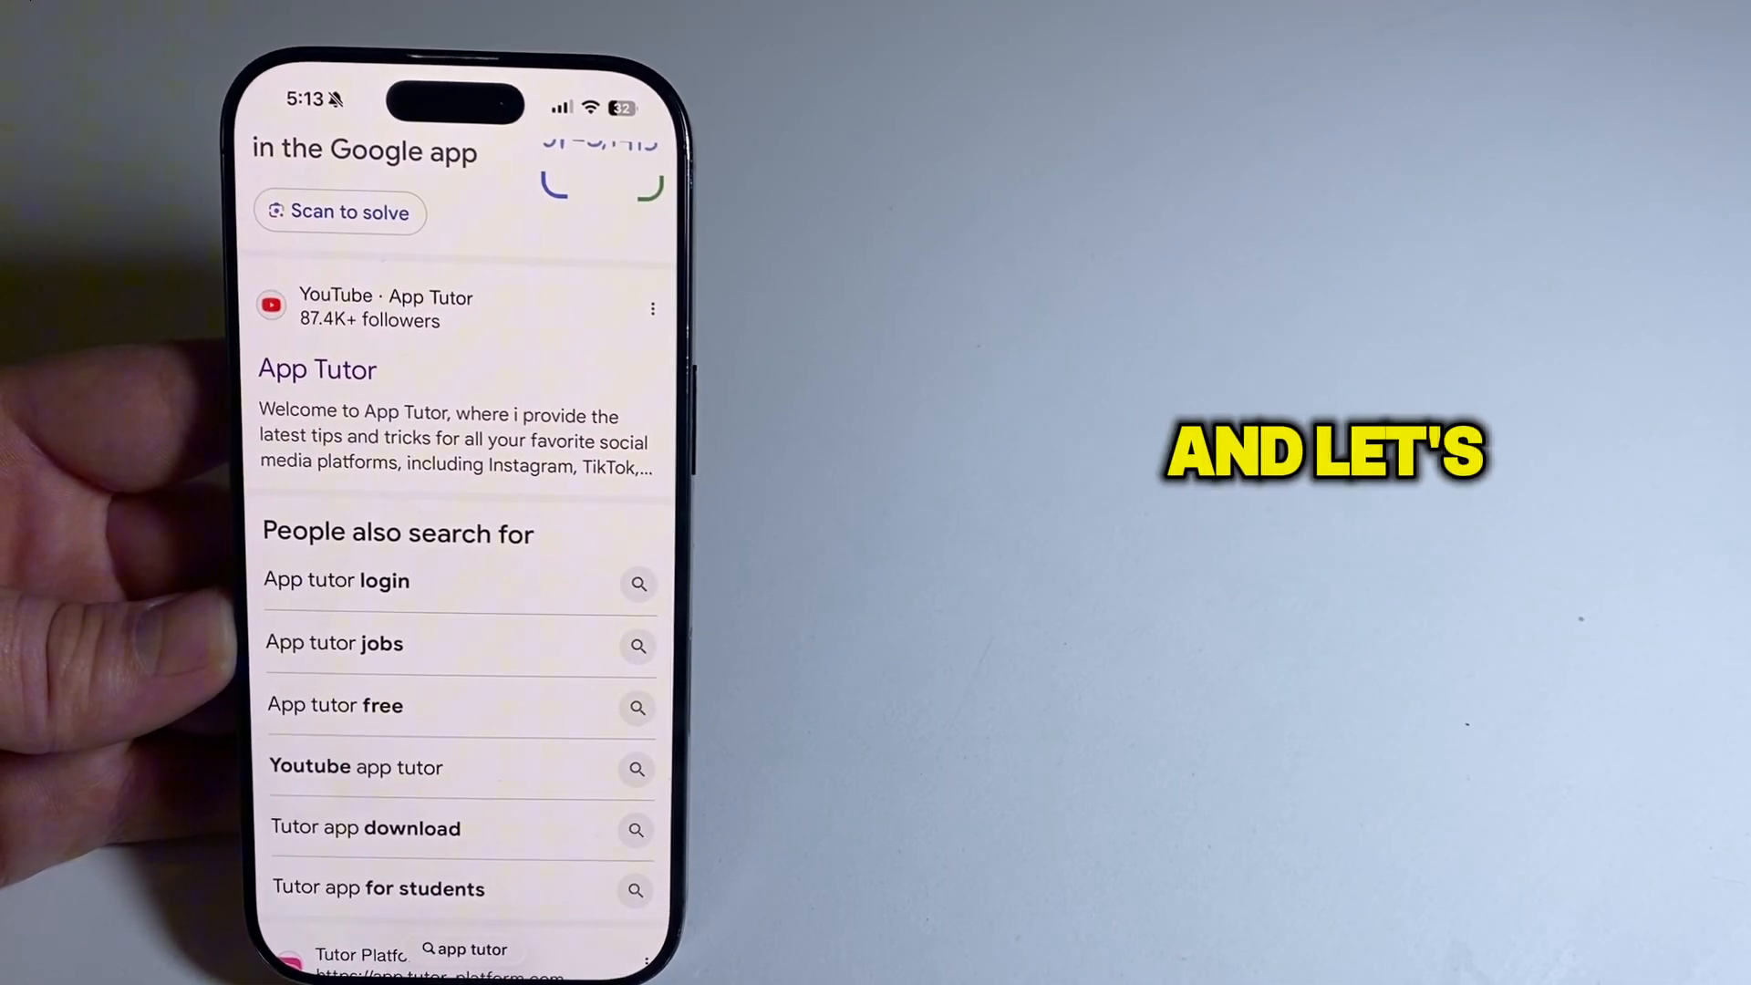
# Open the Bookmarks page from the toolbar's three-dot page menu
pyautogui.scroll(3)
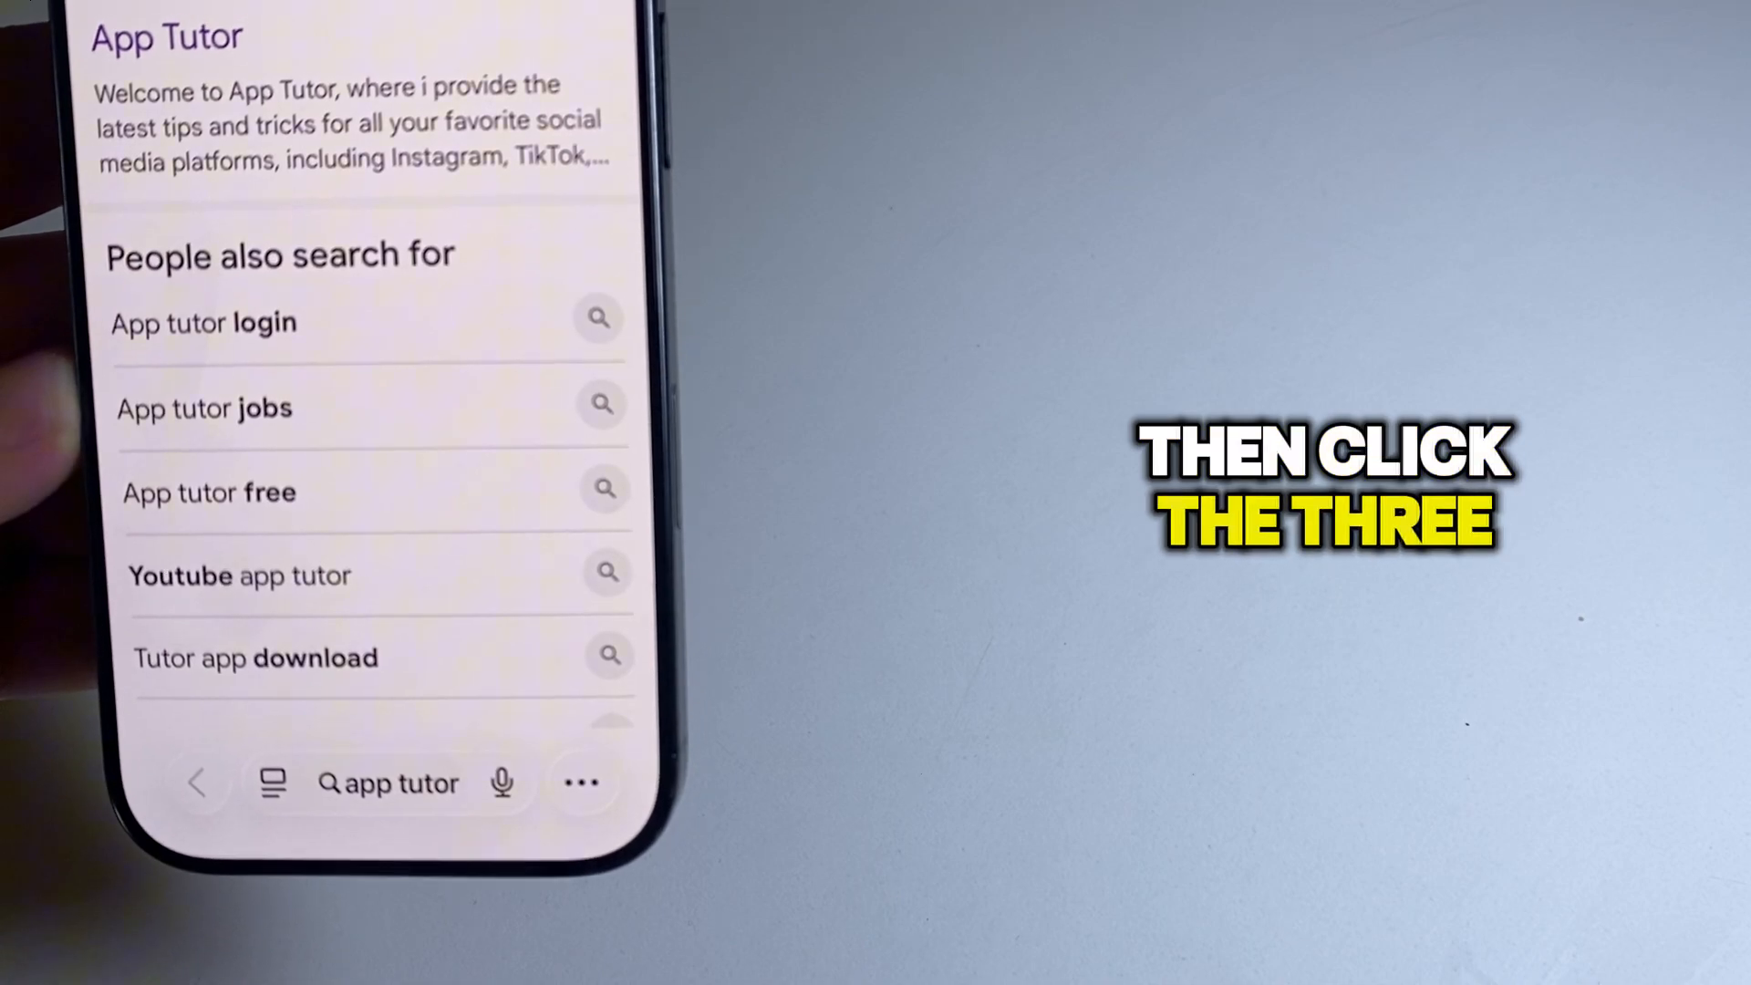
pyautogui.click(582, 783)
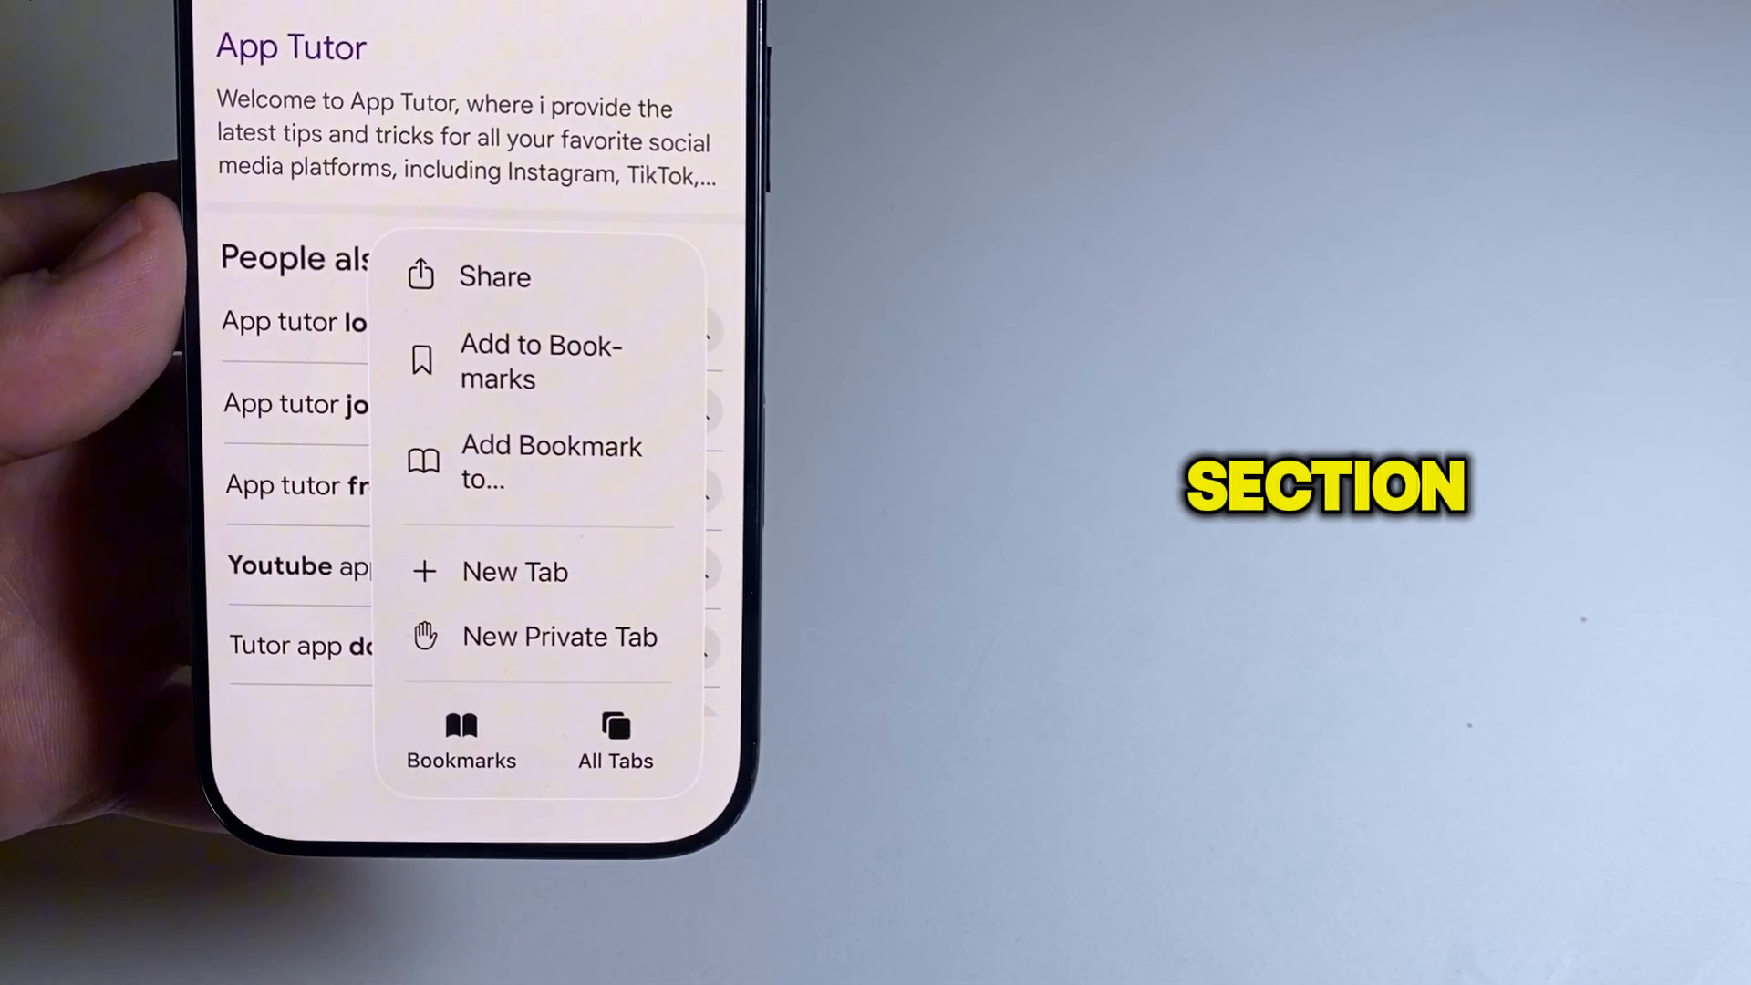
pyautogui.click(459, 742)
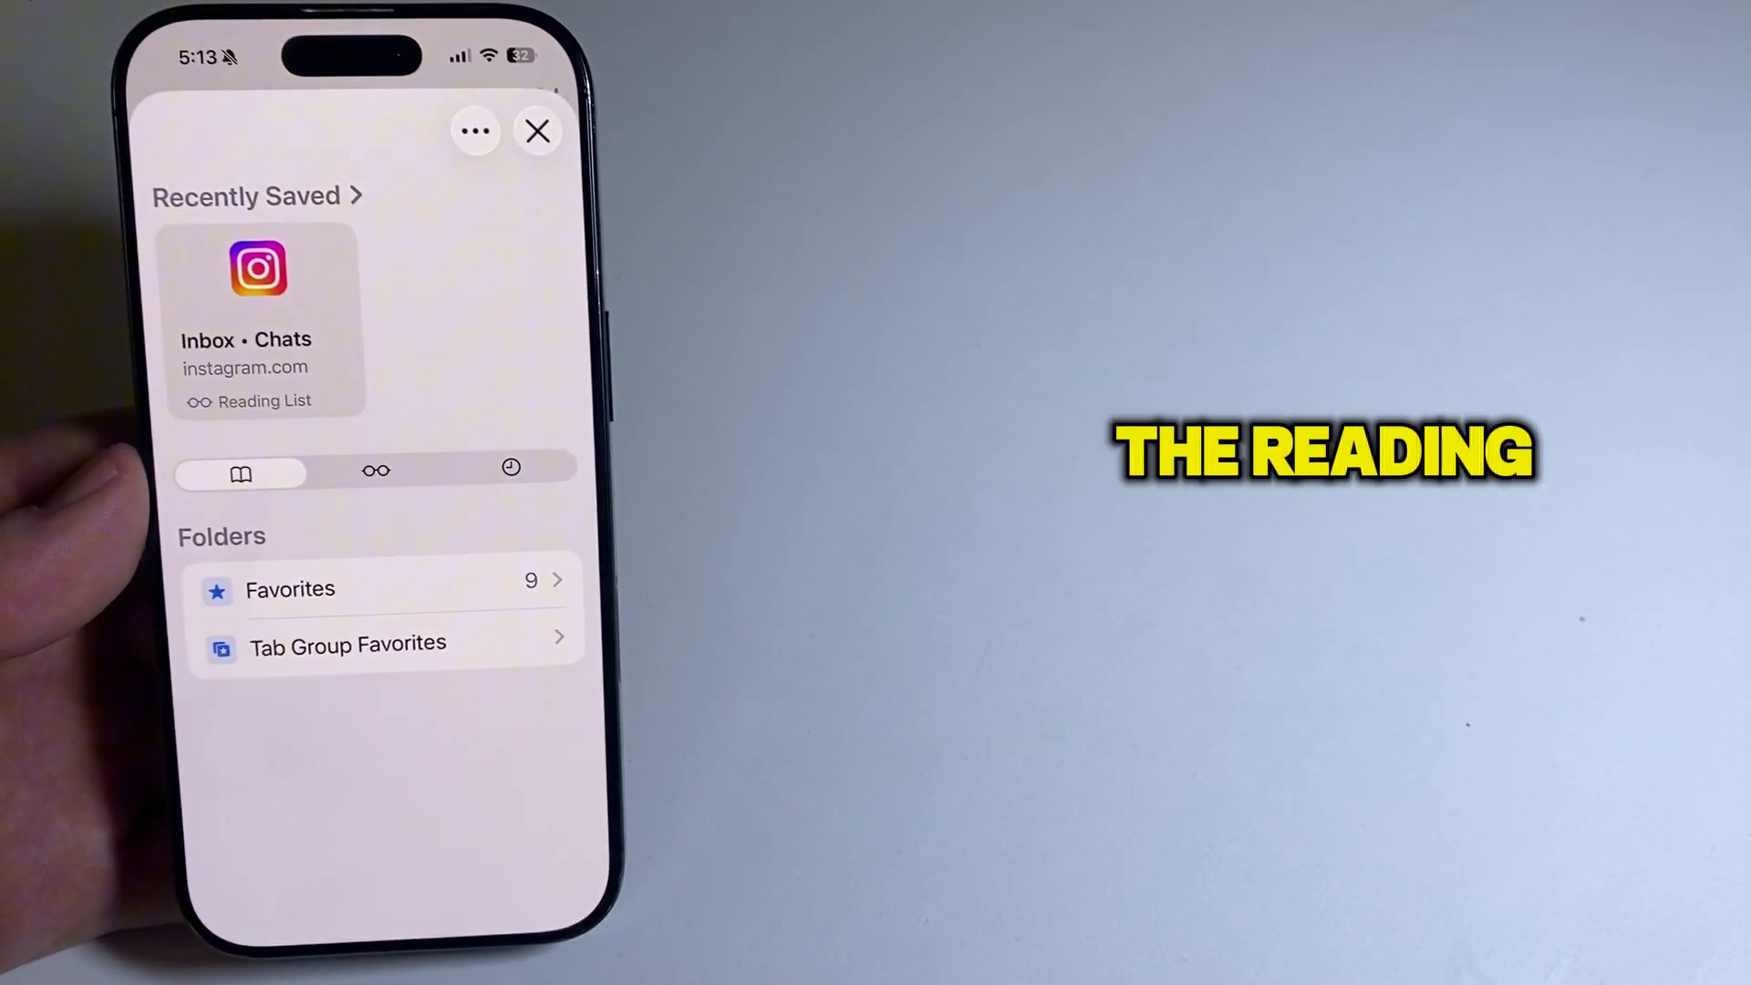
# Switch from Reading List to the History tab showing this afternoon's visits
pyautogui.click(376, 469)
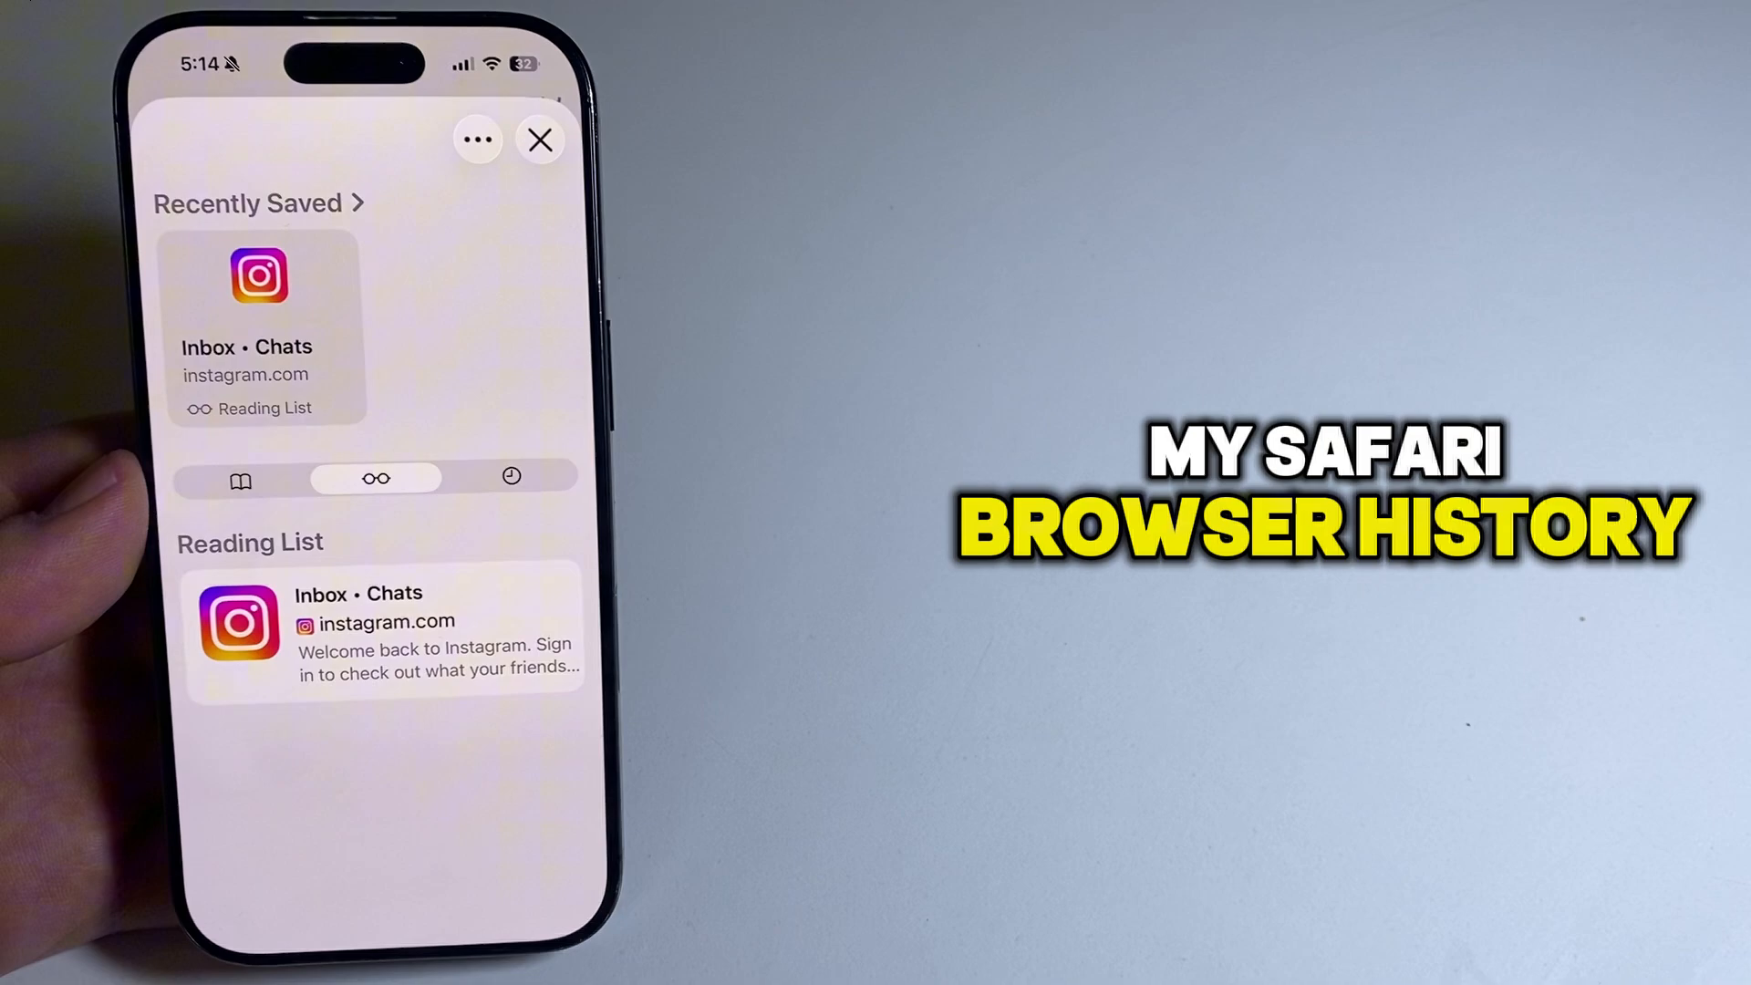
pyautogui.click(512, 476)
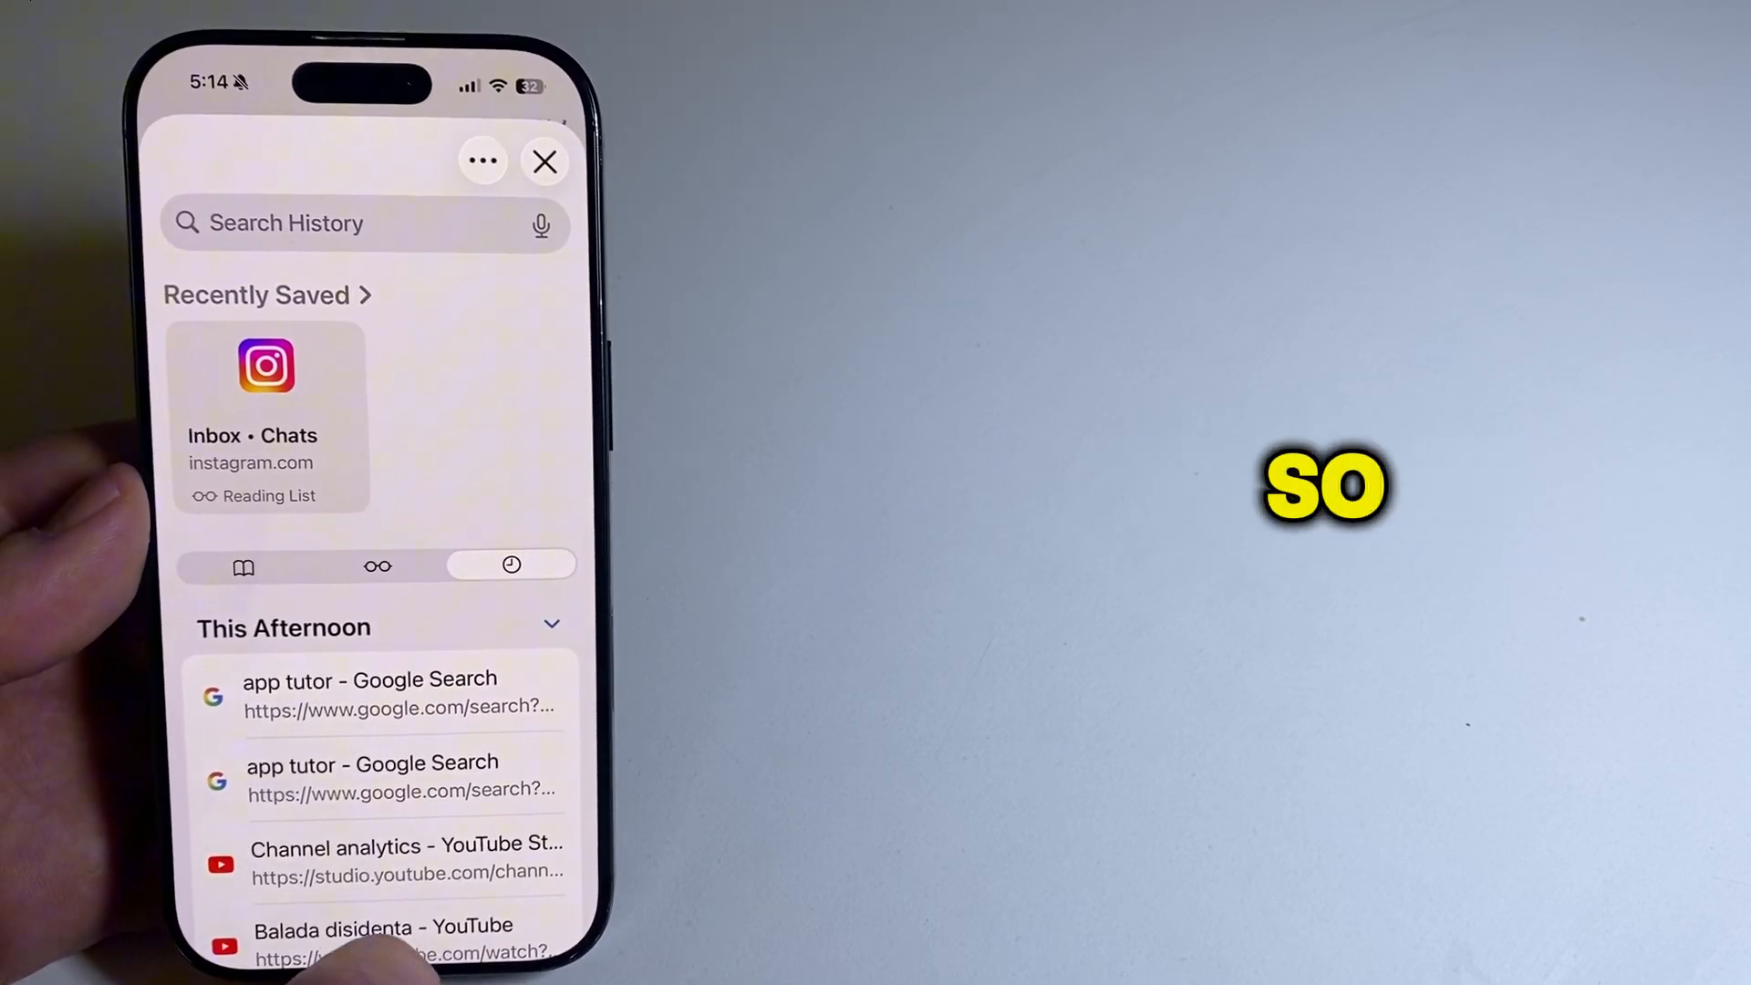
pyautogui.click(545, 160)
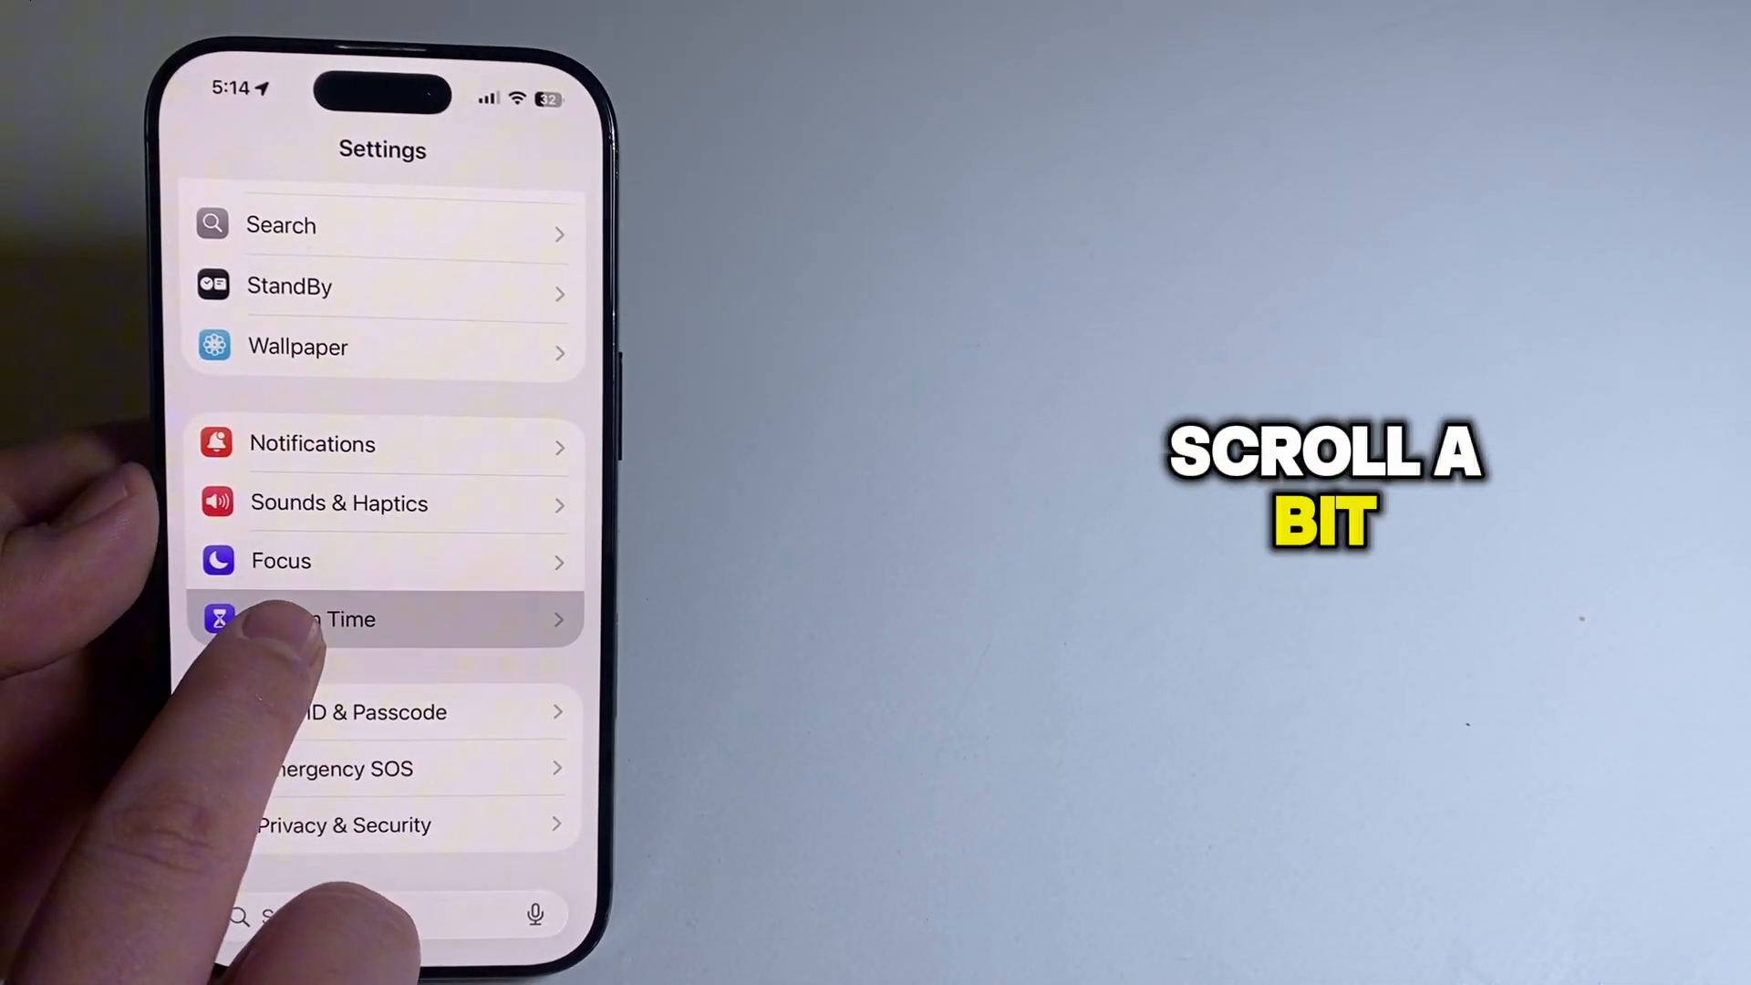
# View Screen Time's Content & Privacy Restrictions, then return to Safari's afternoon history
pyautogui.click(346, 618)
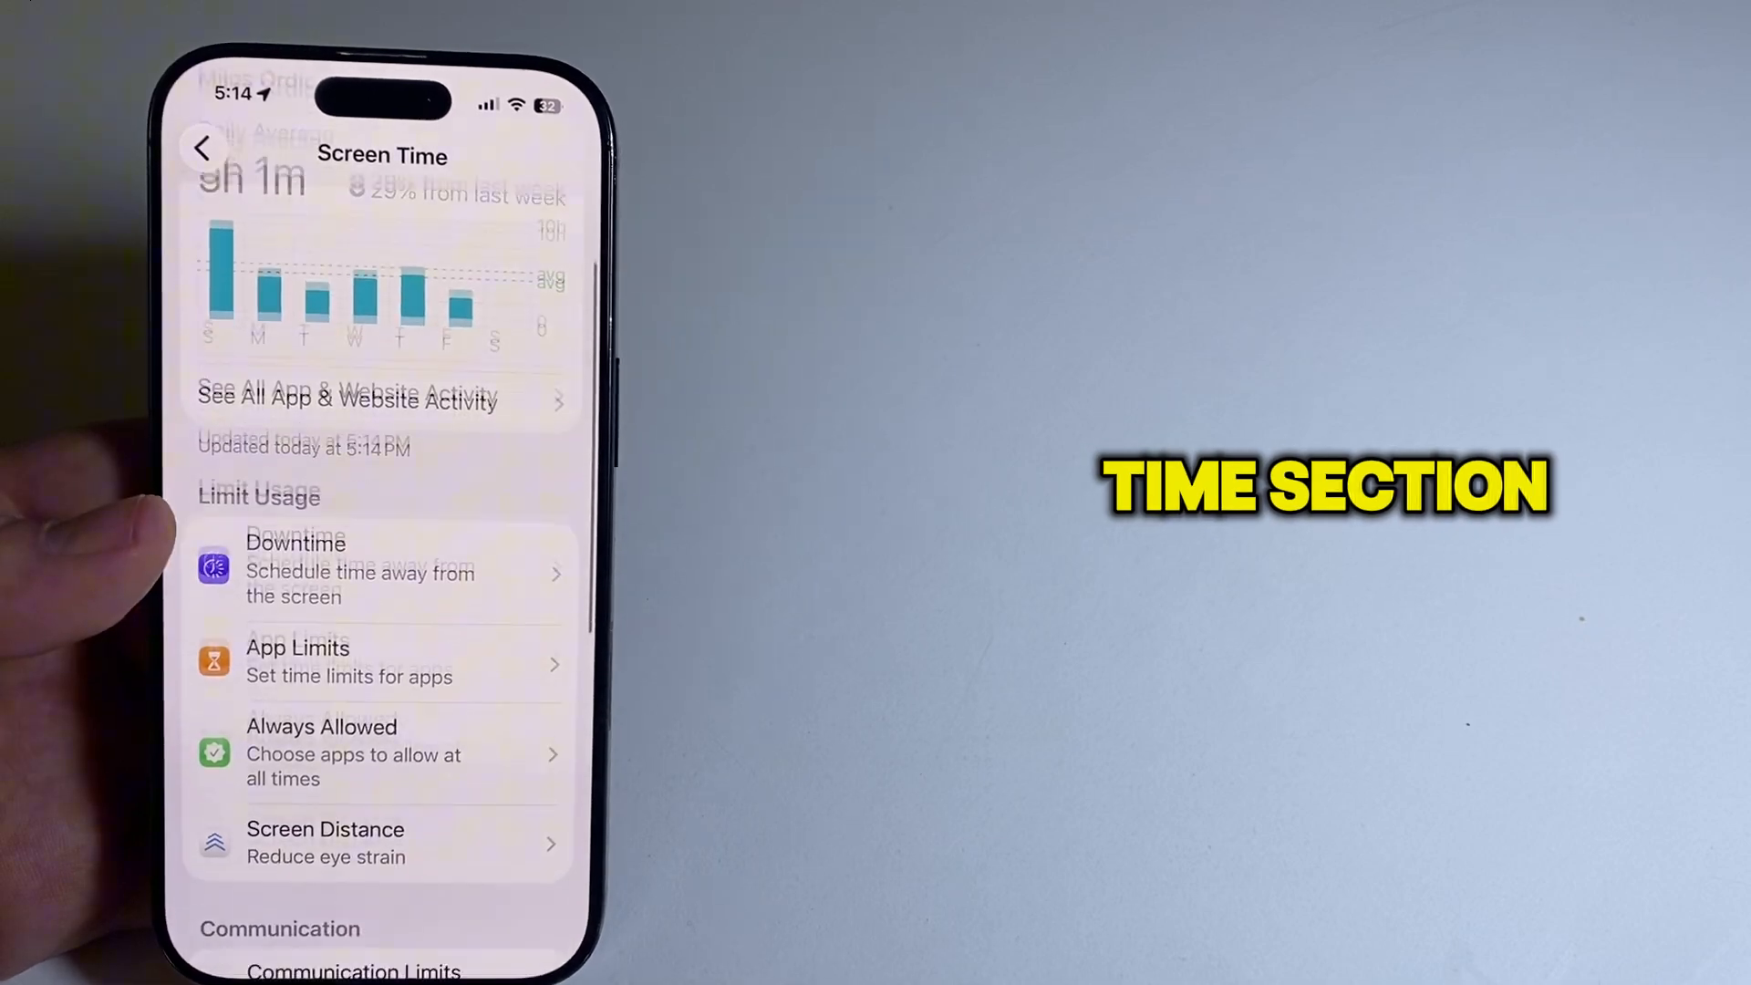
pyautogui.scroll(-3)
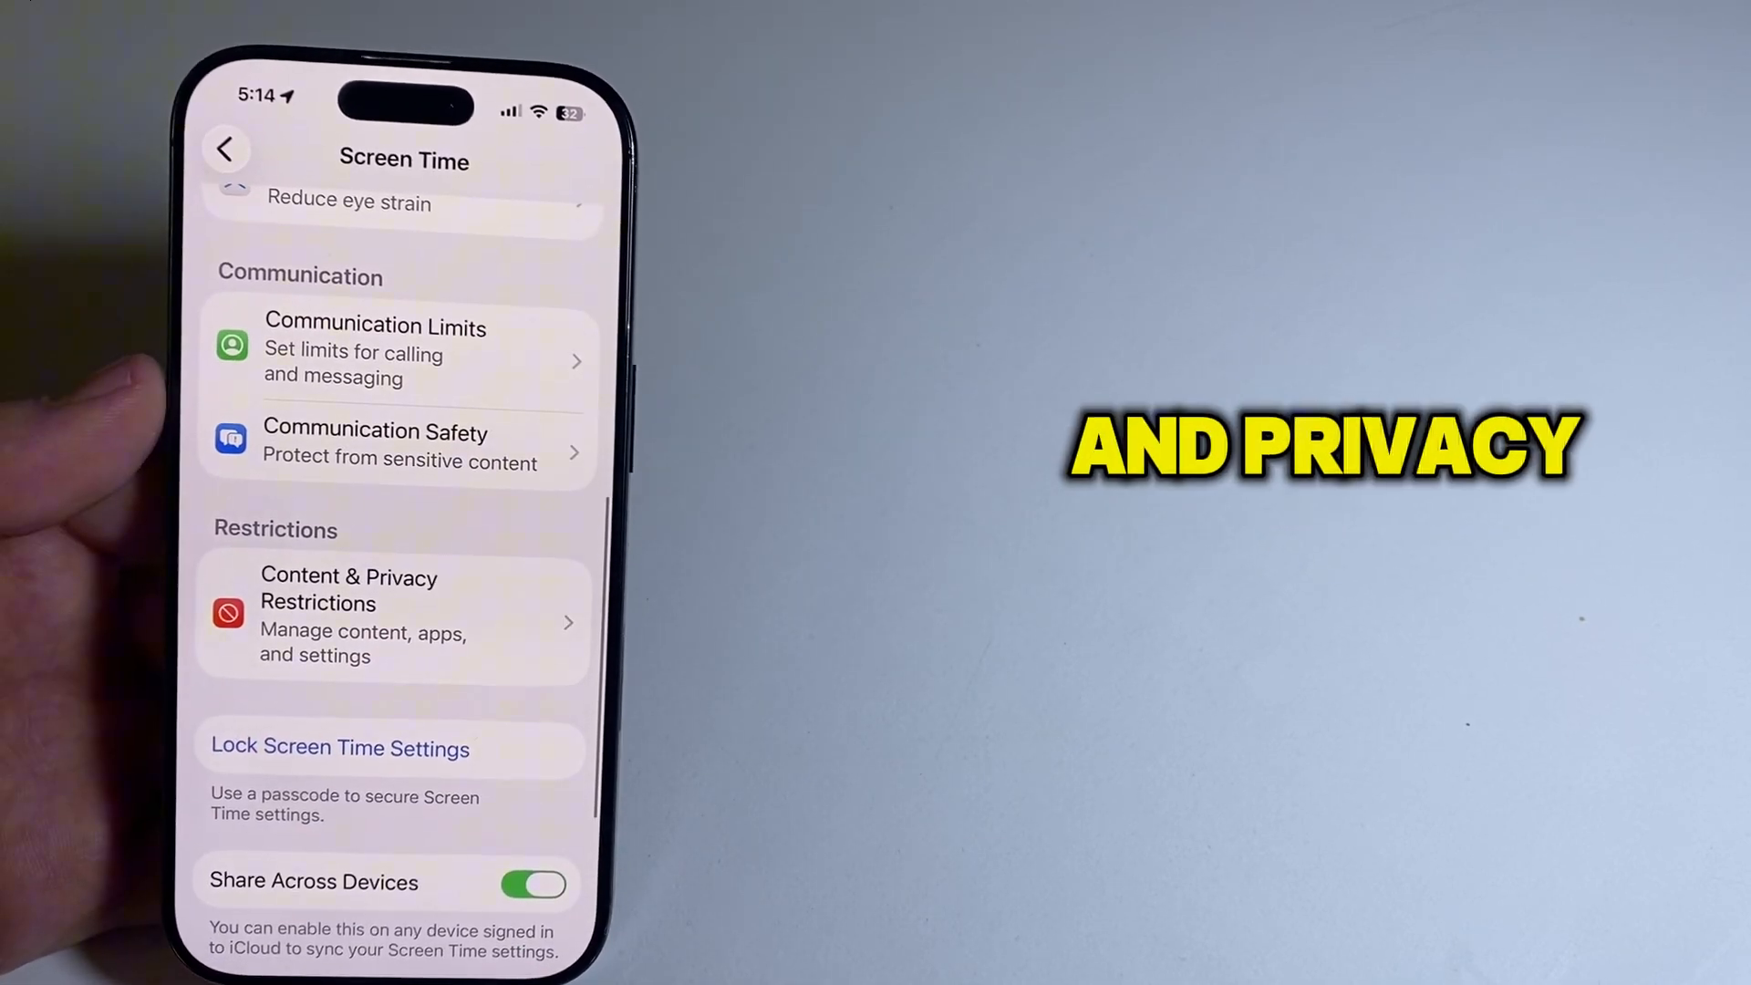
pyautogui.click(390, 615)
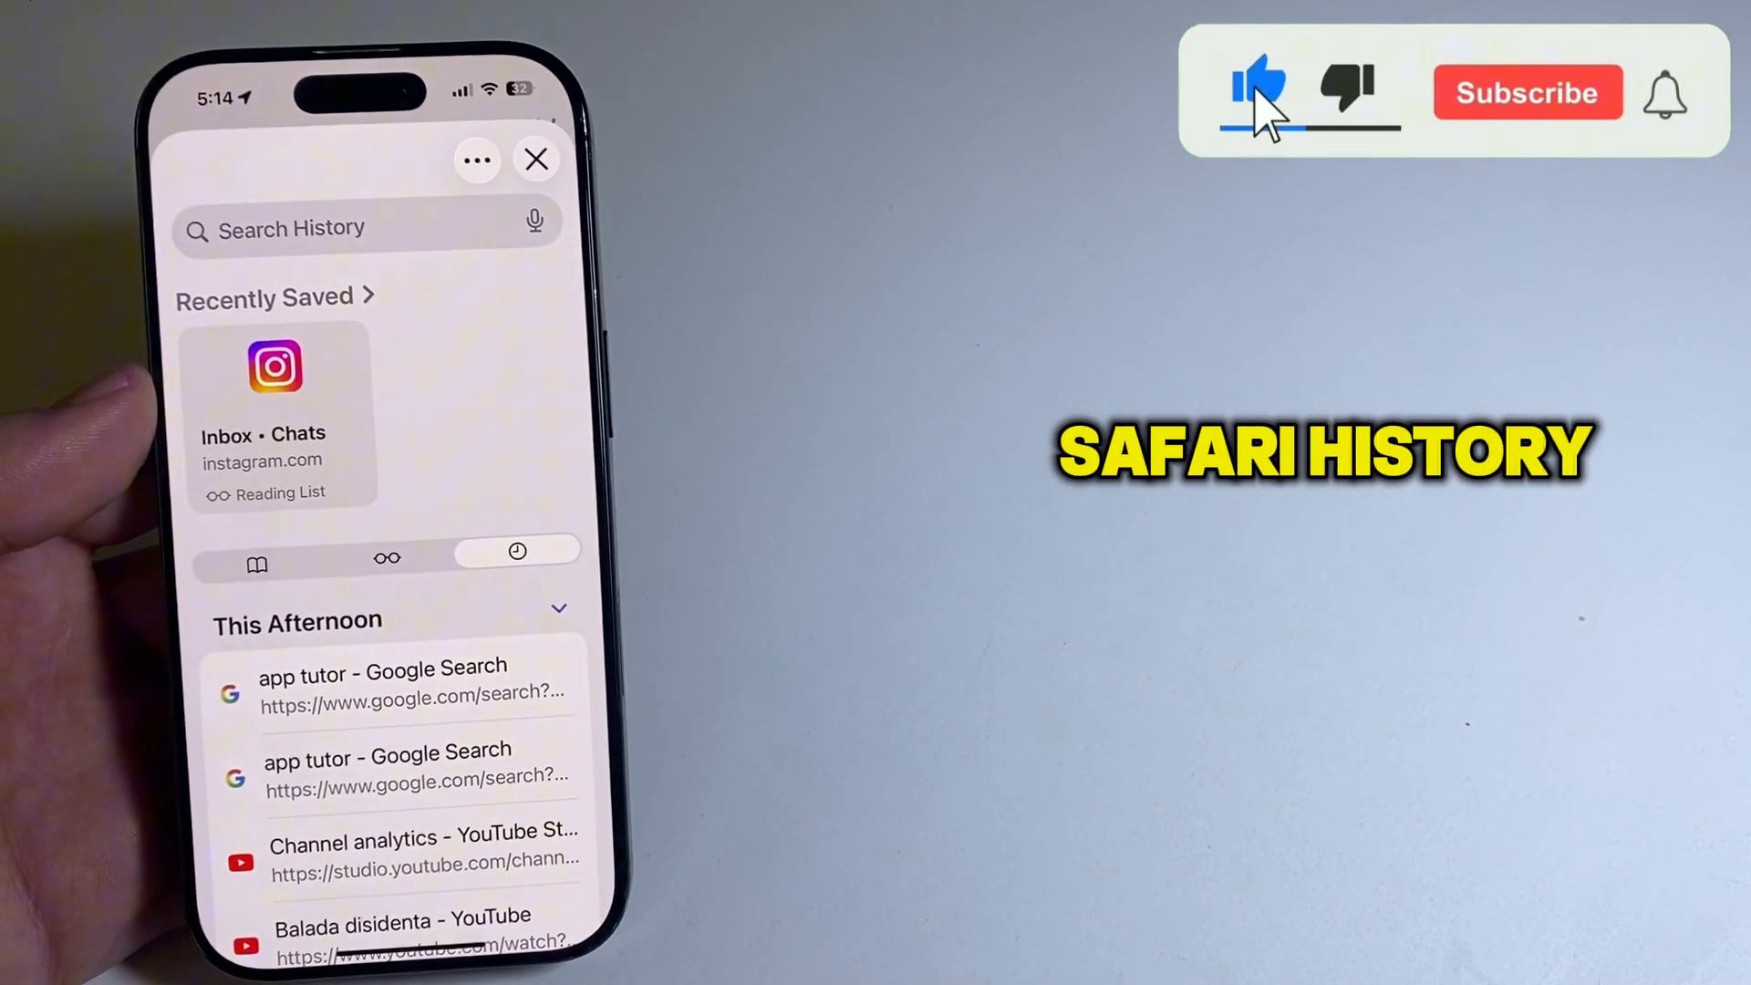
pyautogui.scroll(3)
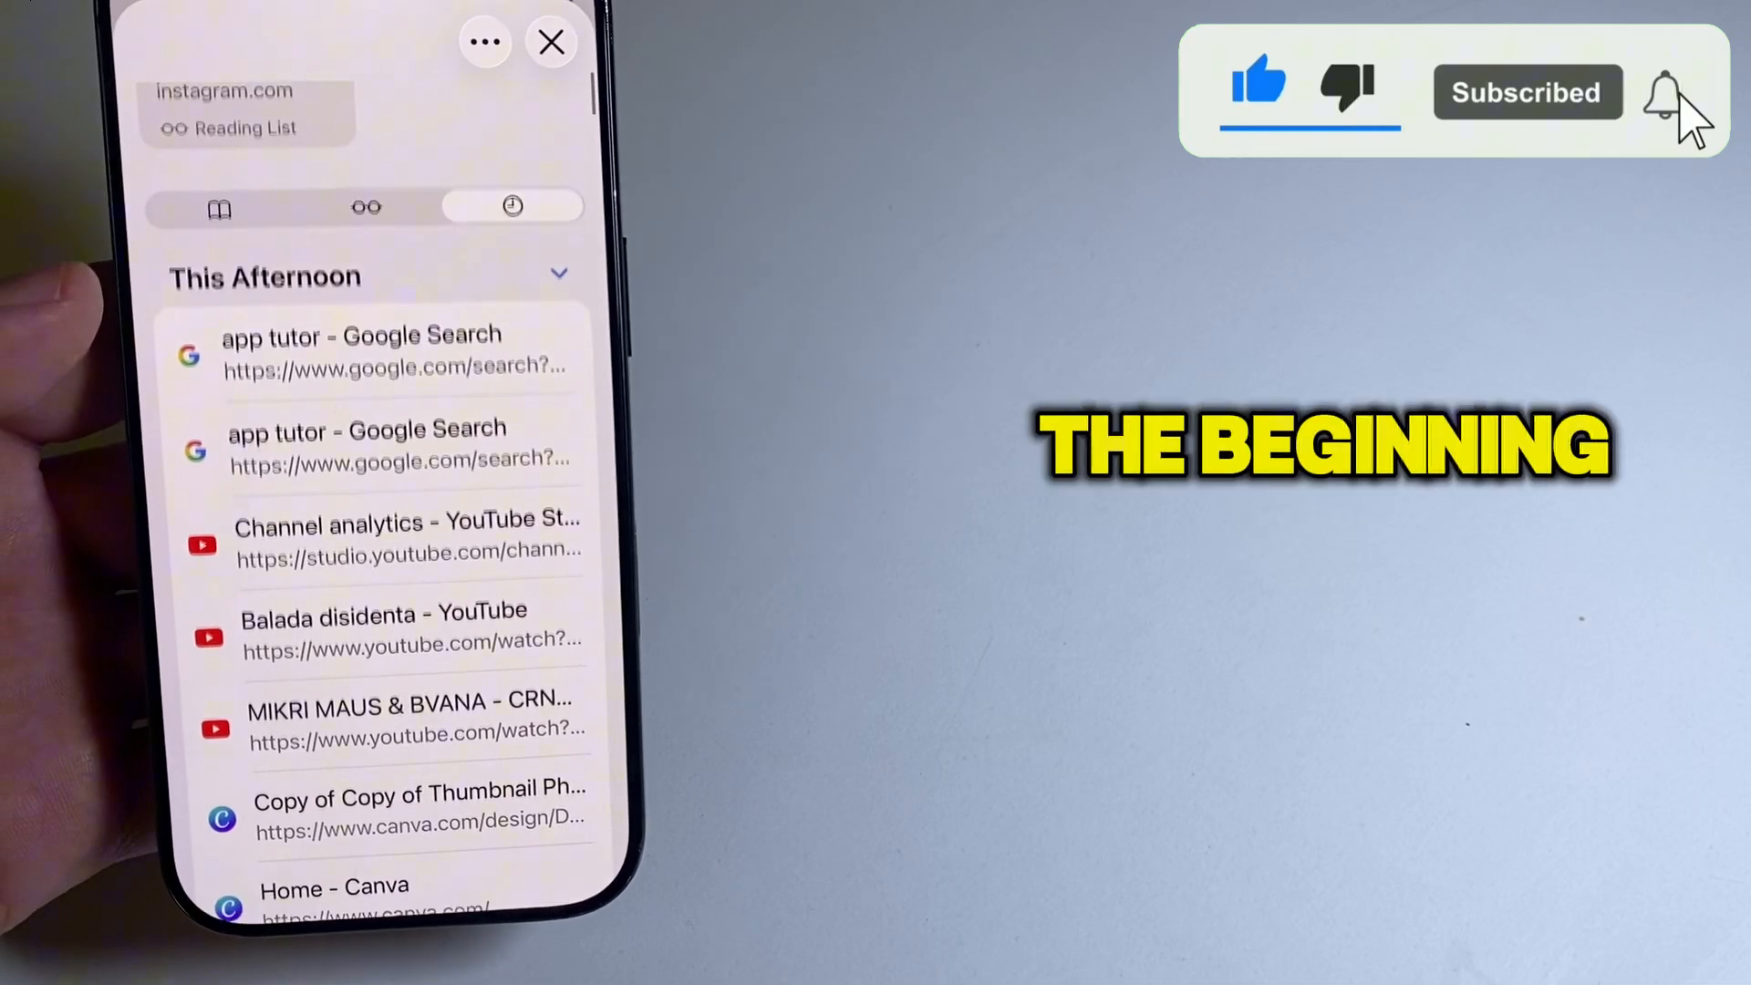